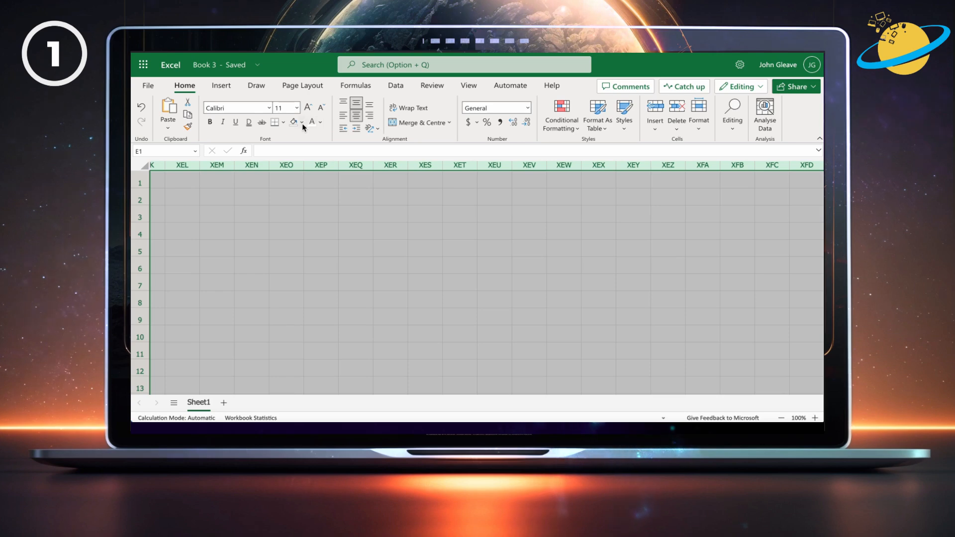
Fill the selected unused columns beyond column D with a gray shade
click(299, 123)
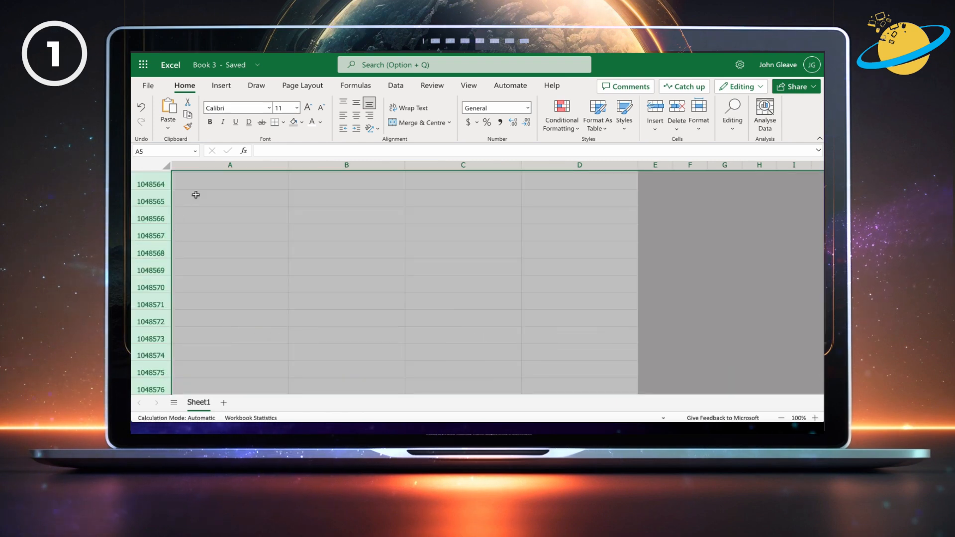
mouse_move(293, 122)
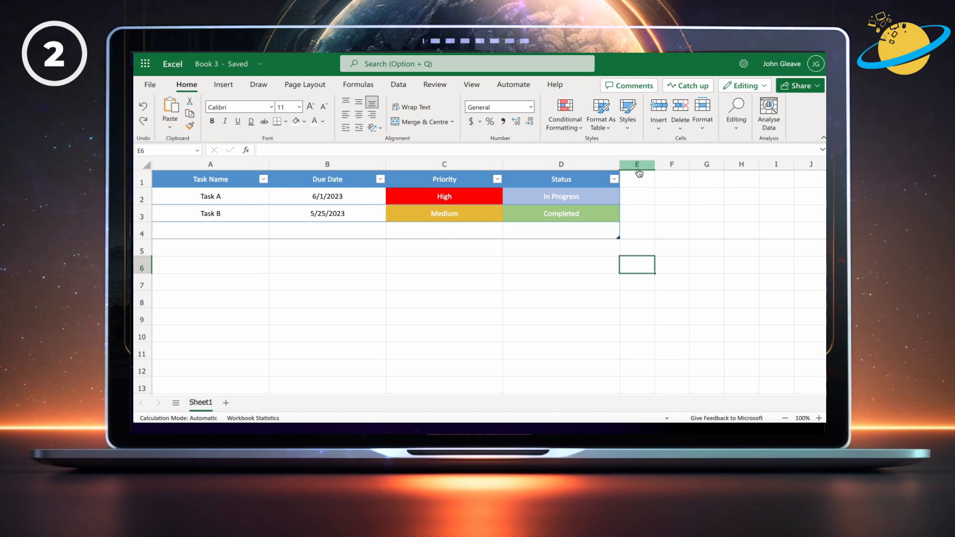
Select column E through the last column and hide them, isolating columns A–D
click(636, 163)
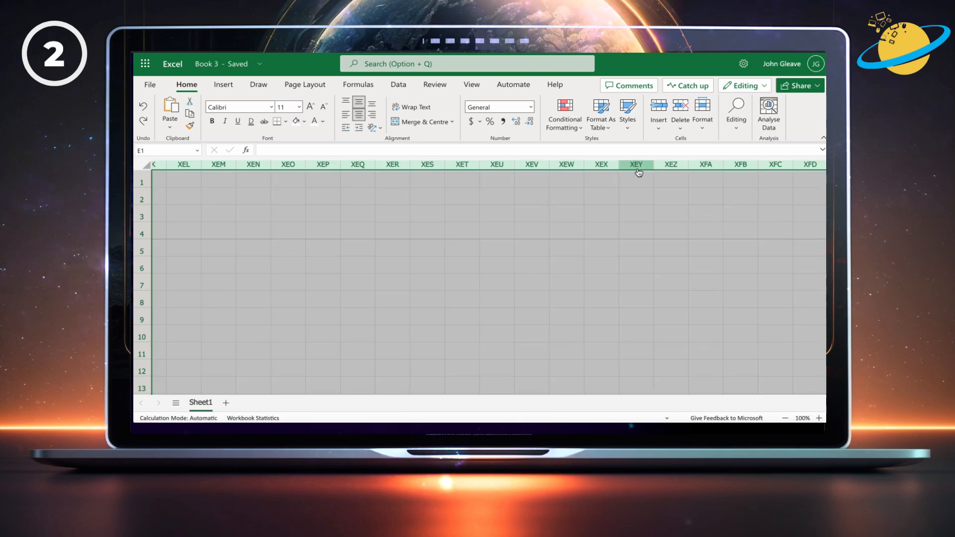
click(702, 114)
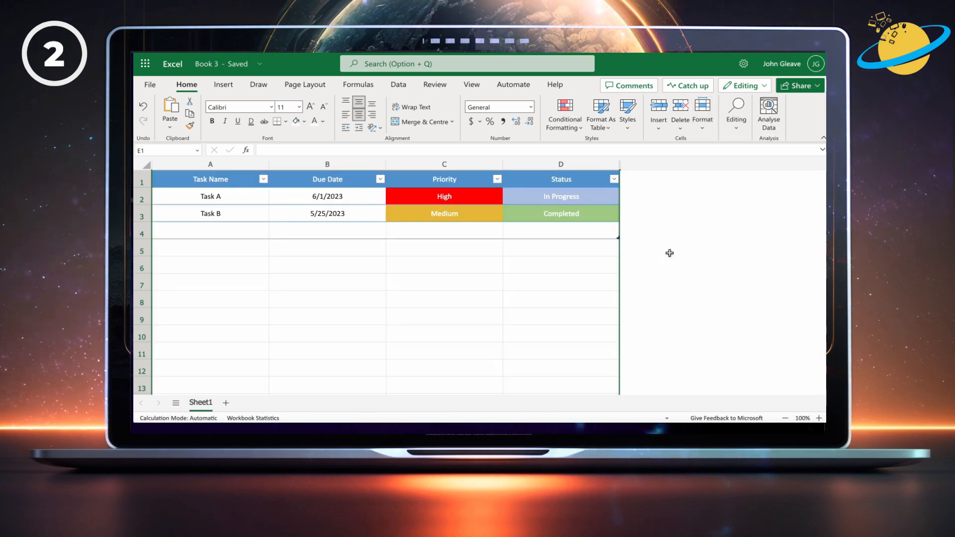
mouse_move(264, 245)
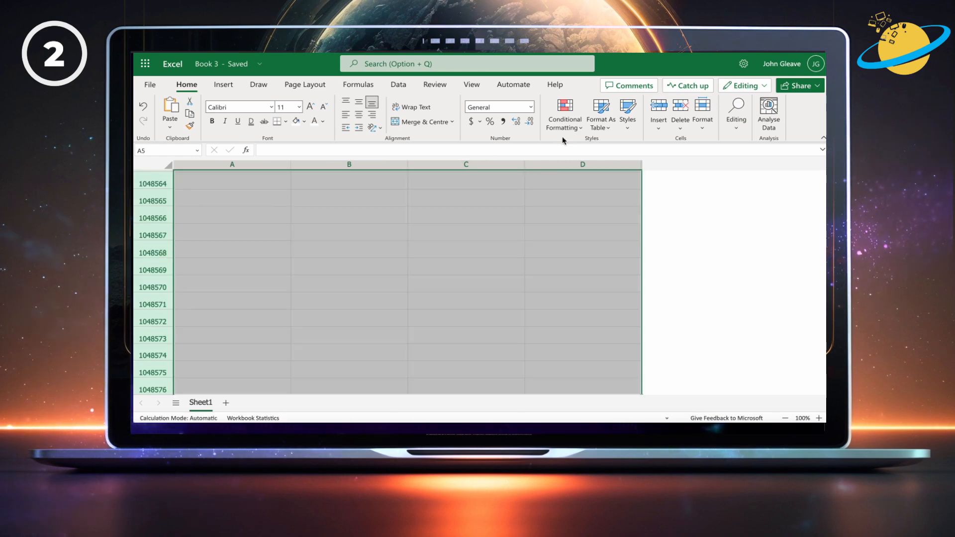
click(702, 114)
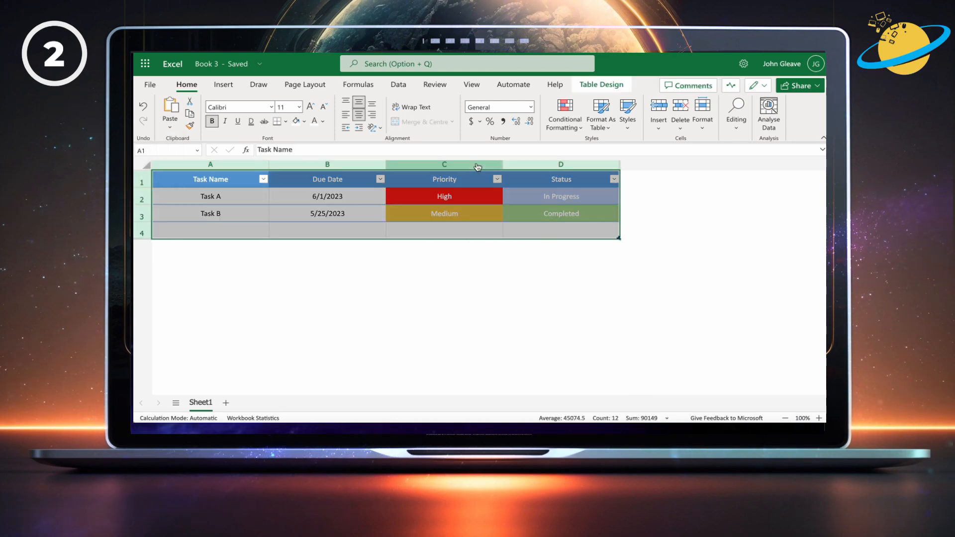
Unhide the hidden columns and rows around the task table, then clear the selection
click(703, 115)
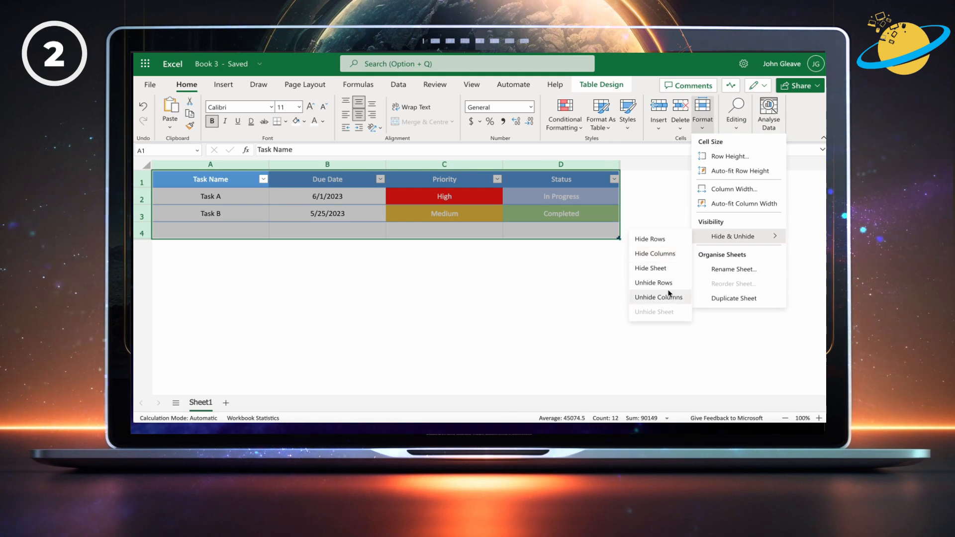
click(655, 297)
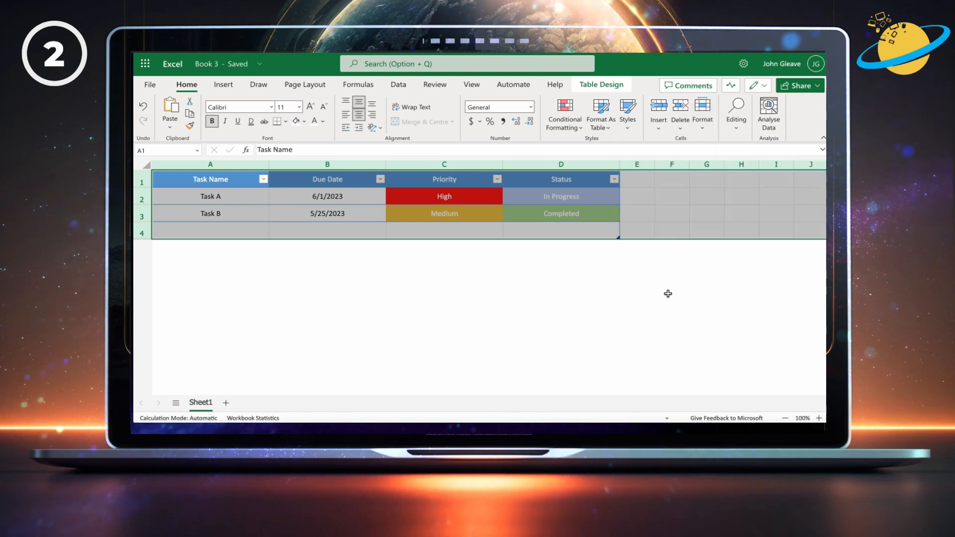
click(706, 165)
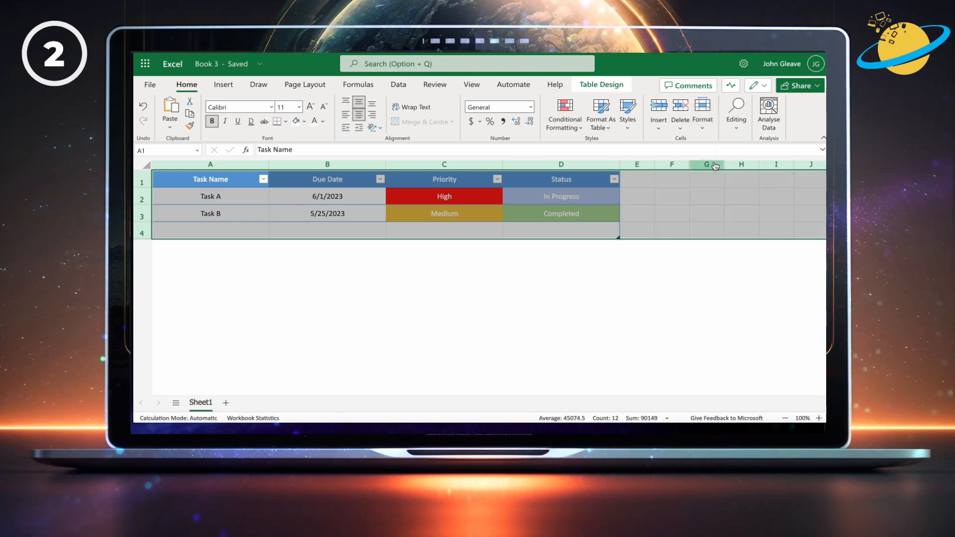
click(701, 114)
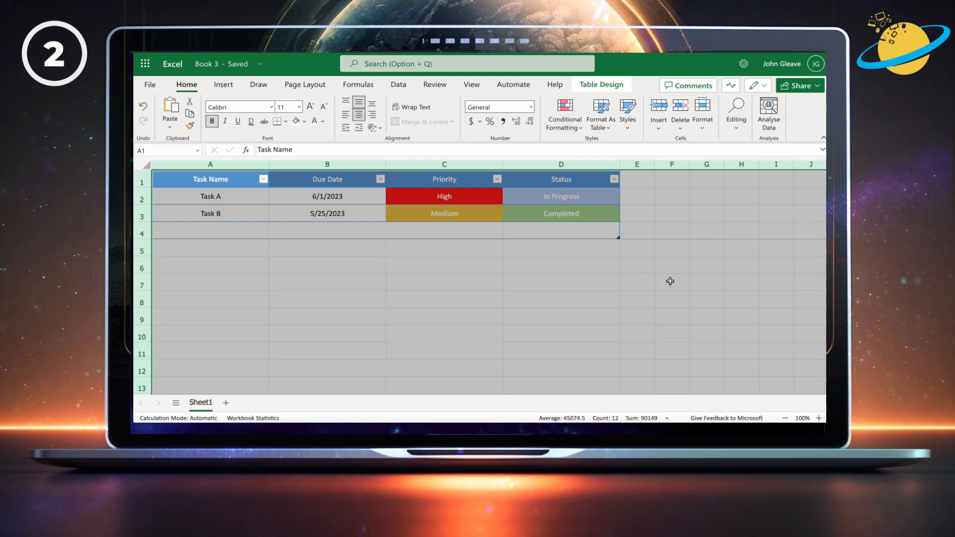
click(671, 281)
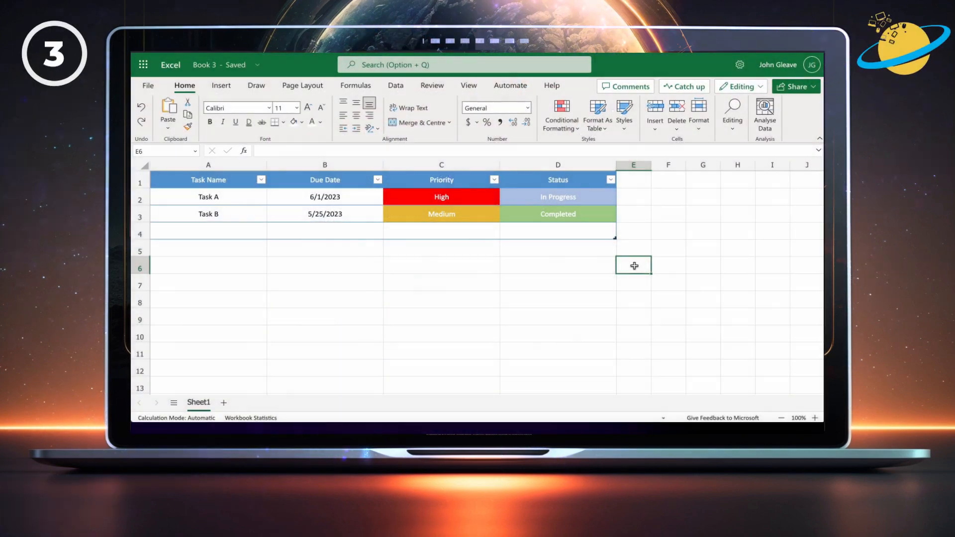
mouse_move(636, 213)
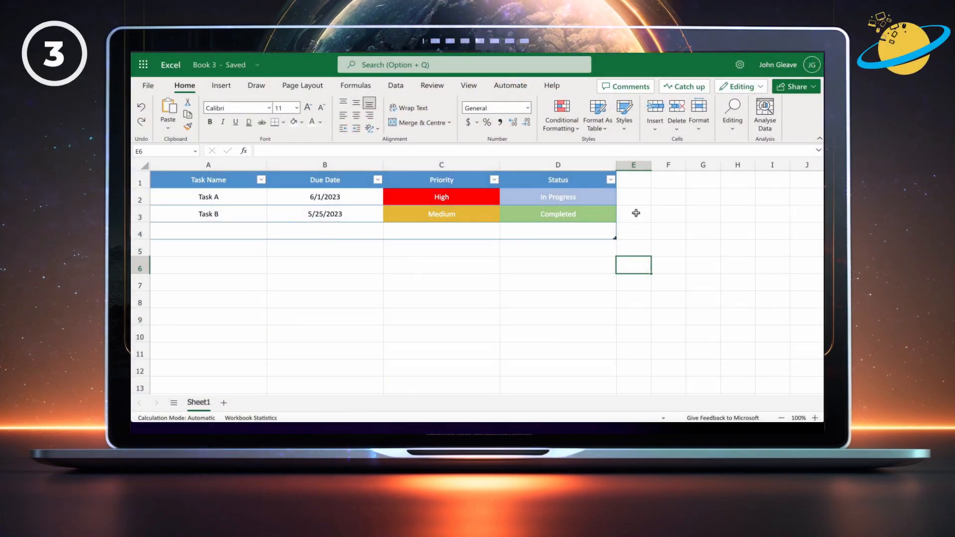
Give columns E through XFD a column width of 0
click(633, 165)
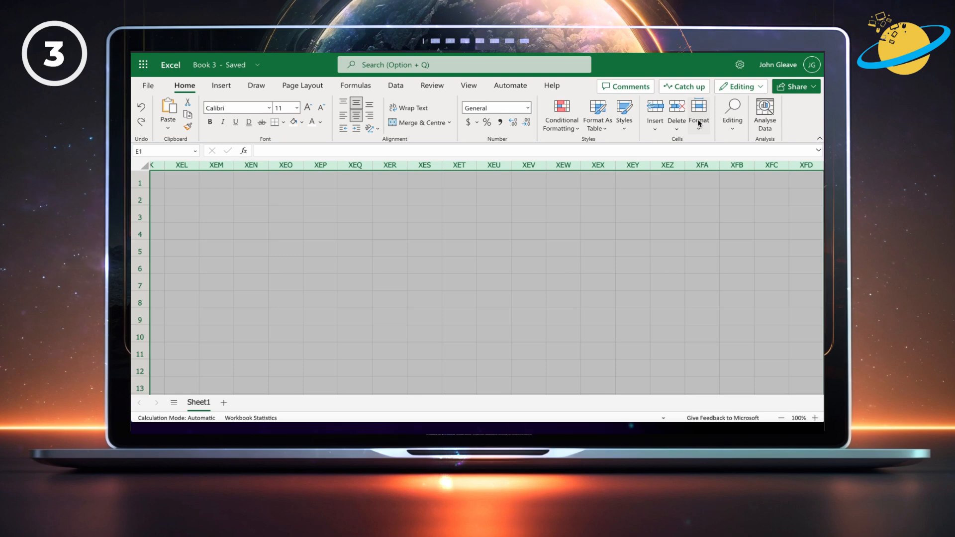
click(698, 115)
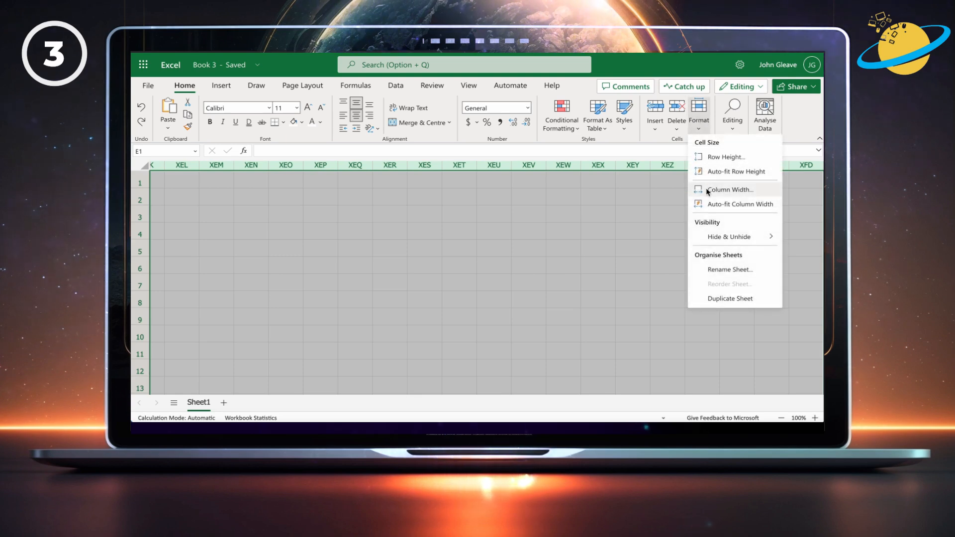
click(728, 189)
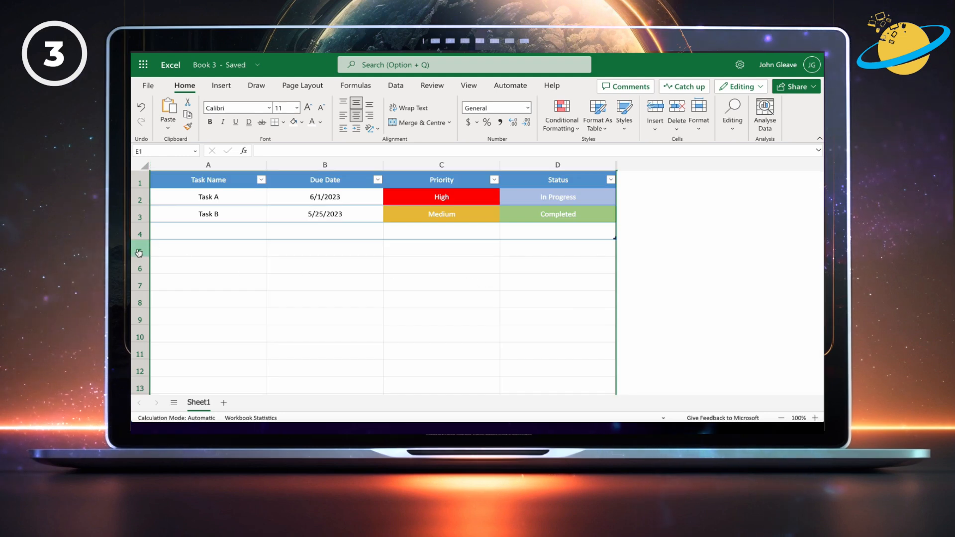
Set the height of row 5 and all rows below it to 0
click(139, 252)
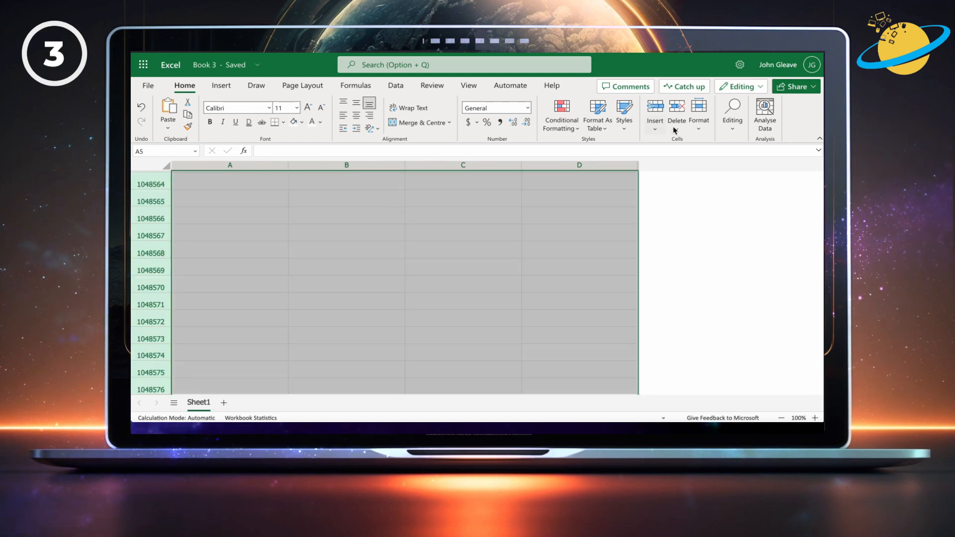
click(699, 115)
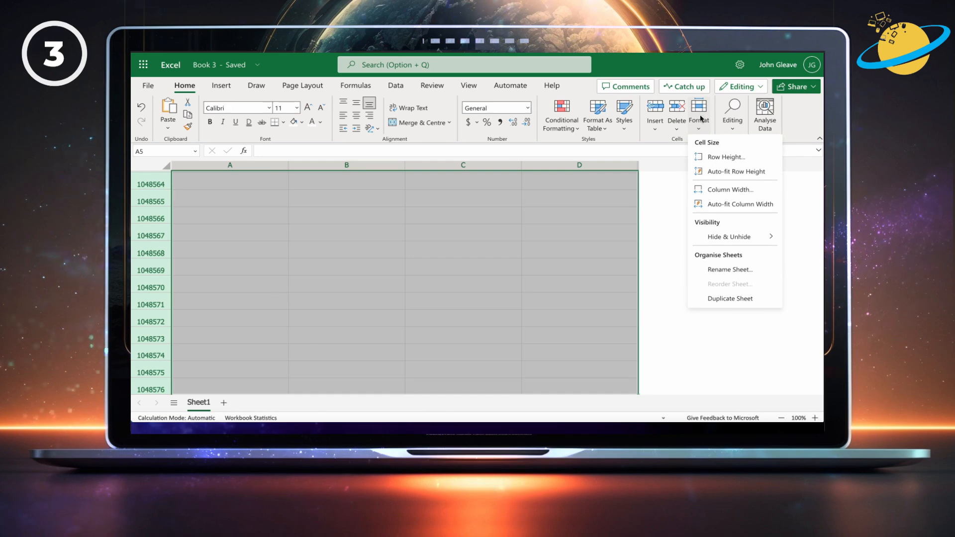
click(725, 157)
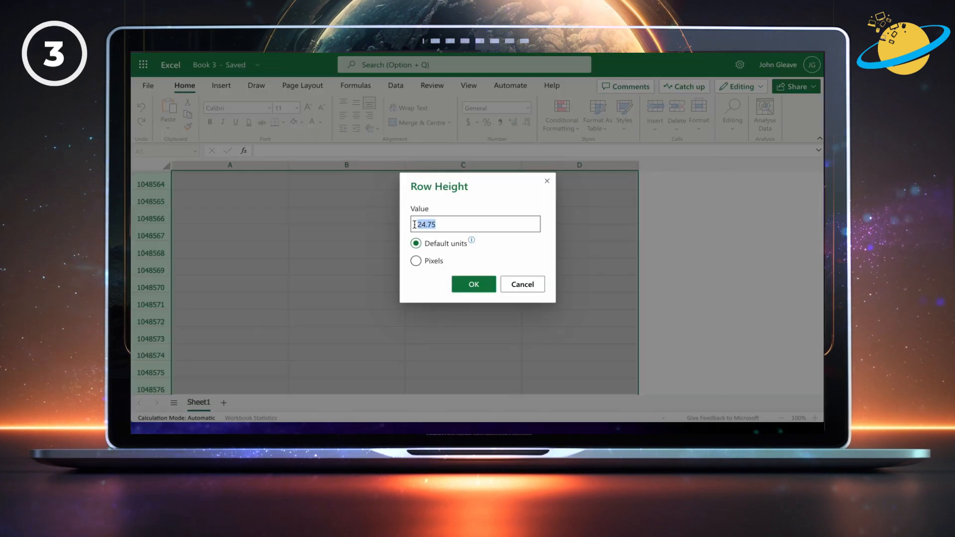
text(0)
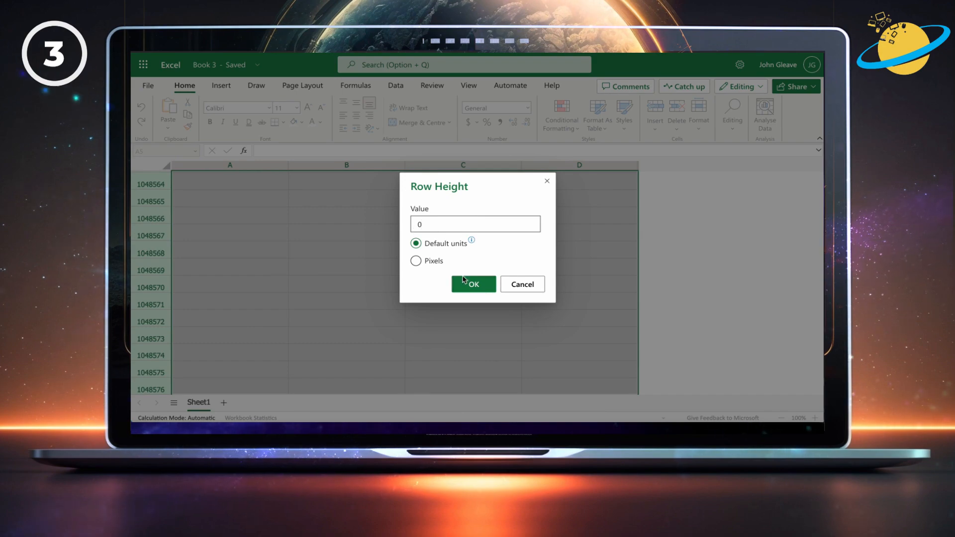
click(473, 284)
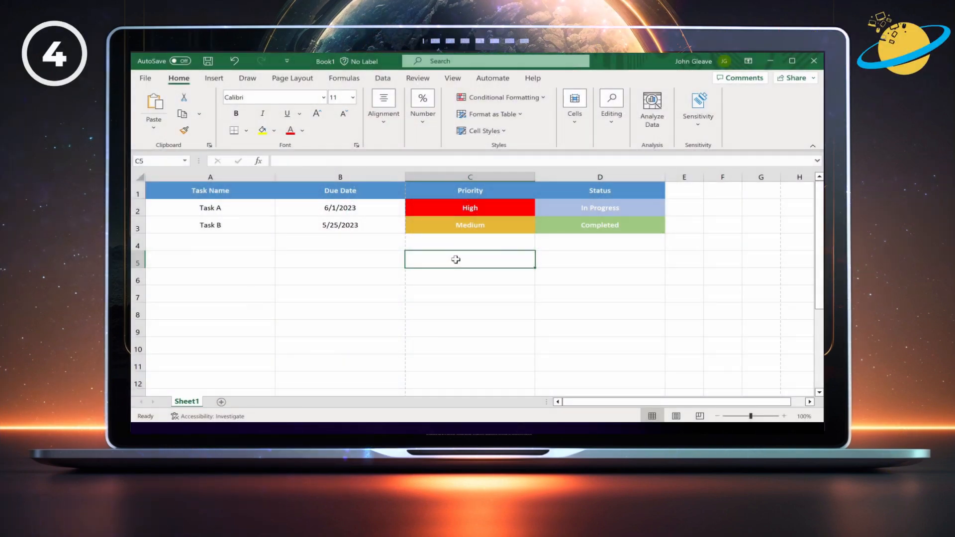
mouse_move(454, 130)
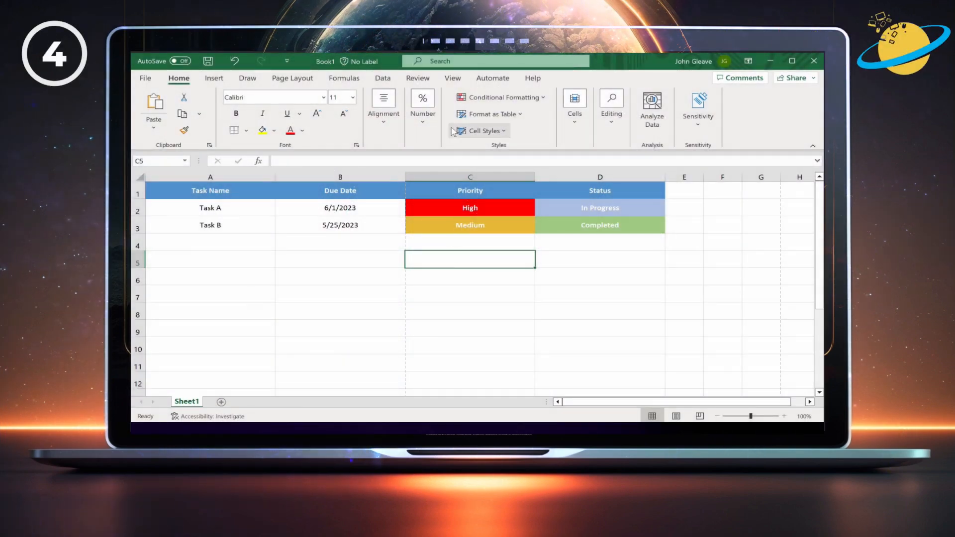
Switch the desktop workbook to Page Break Preview in the View ribbon
click(452, 78)
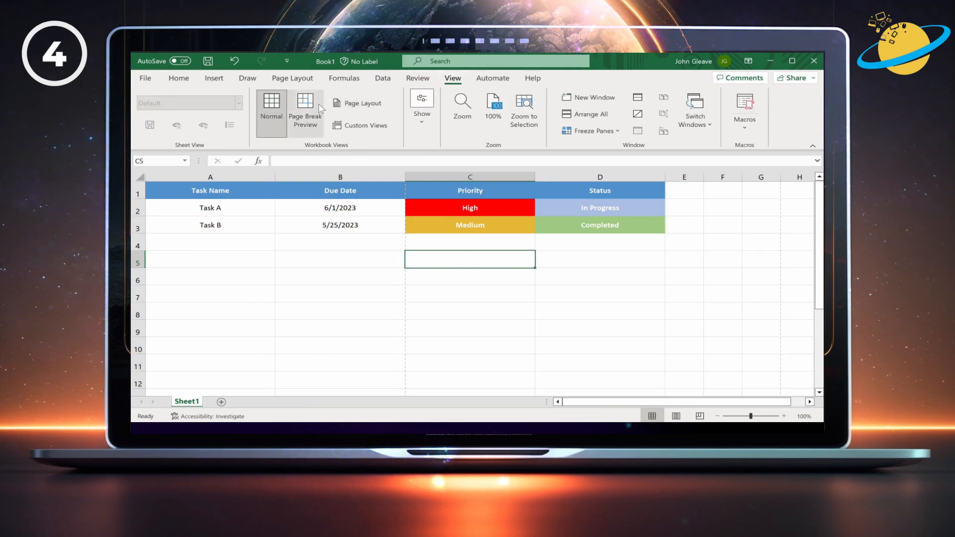
click(304, 113)
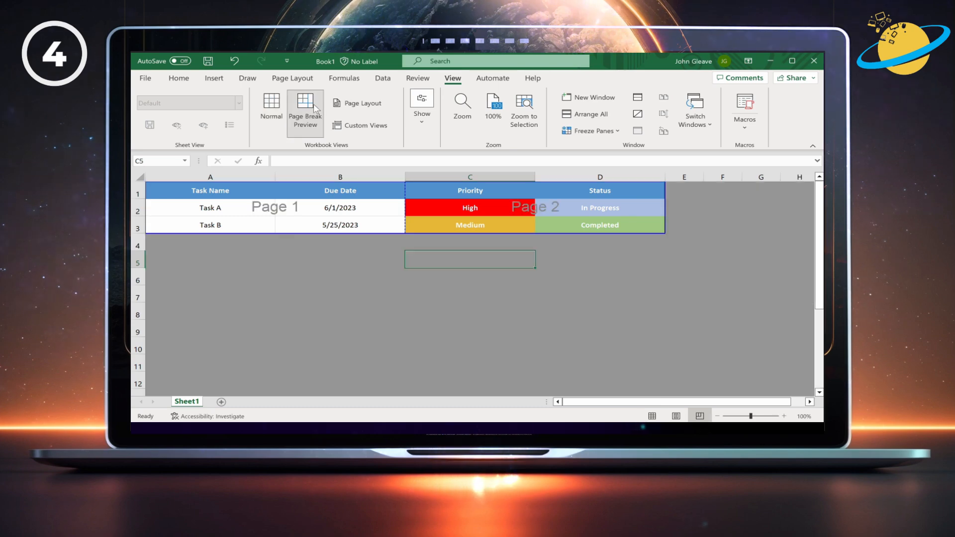